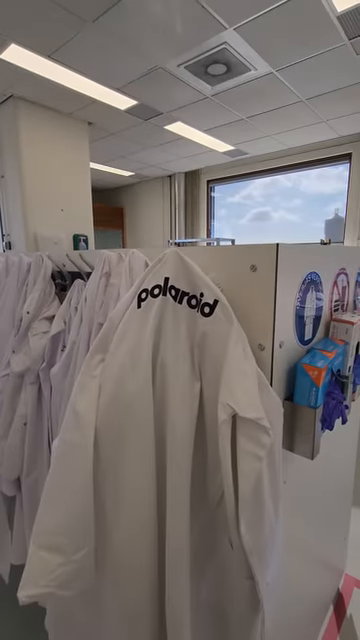
{"action": "mouse_move", "coordinate": [180, 320]}
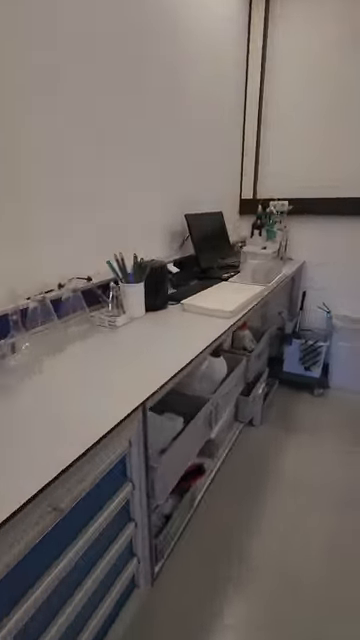